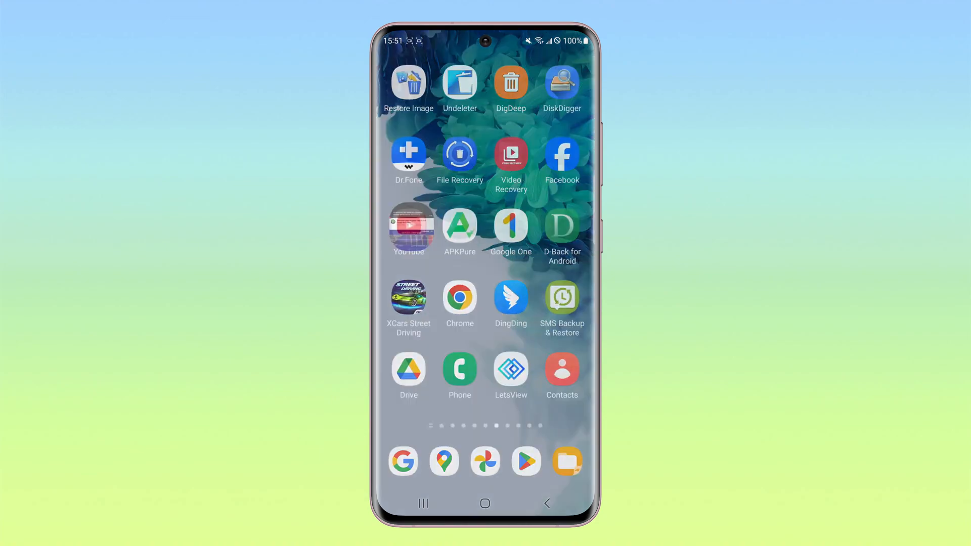
Start mirroring so the phone's imyfone.com browser page shows live in the PC window
{"action": "left_click", "coordinate": [407, 224]}
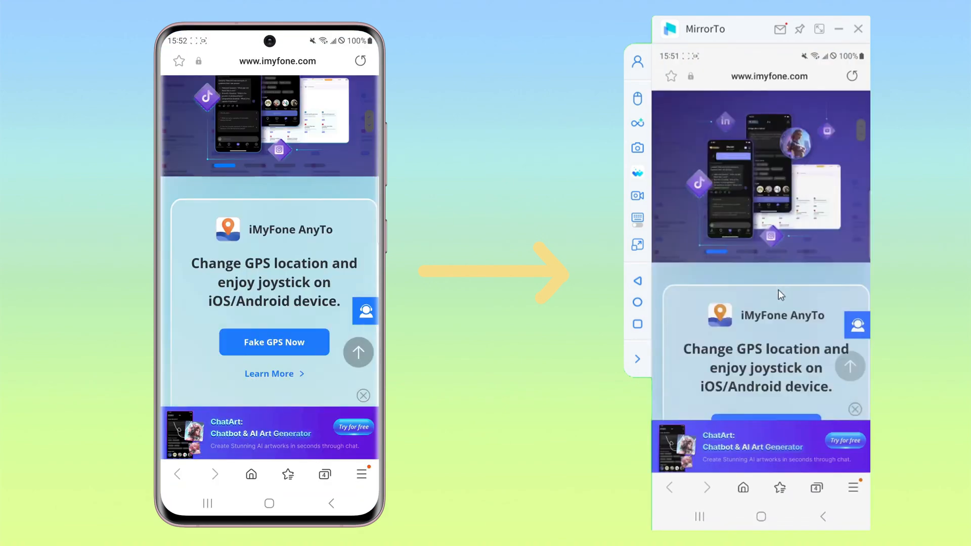
Choose Android on 'Select your phone system' and proceed to the USB debugging instructions
{"action": "scroll", "scroll_direction": "down", "scroll_amount": 3}
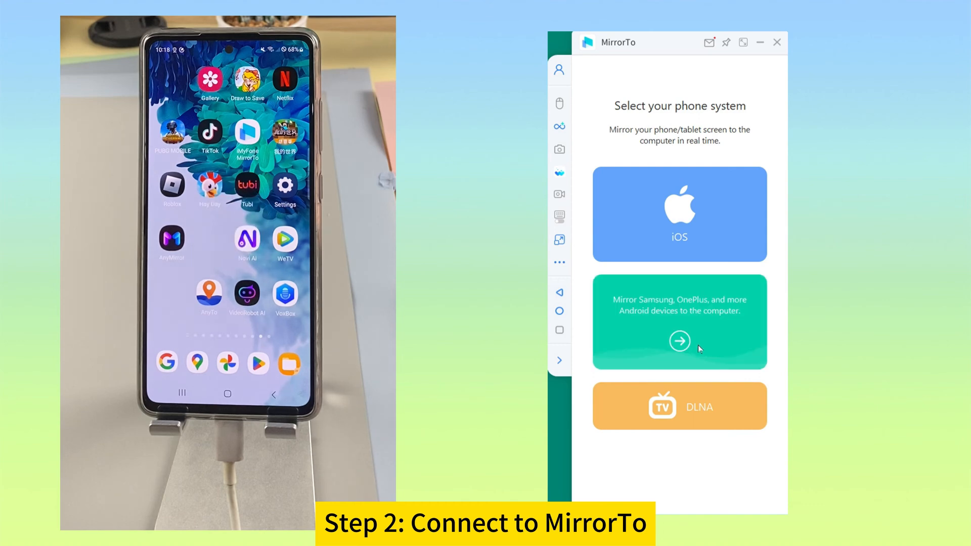
{"action": "left_click", "coordinate": [680, 341]}
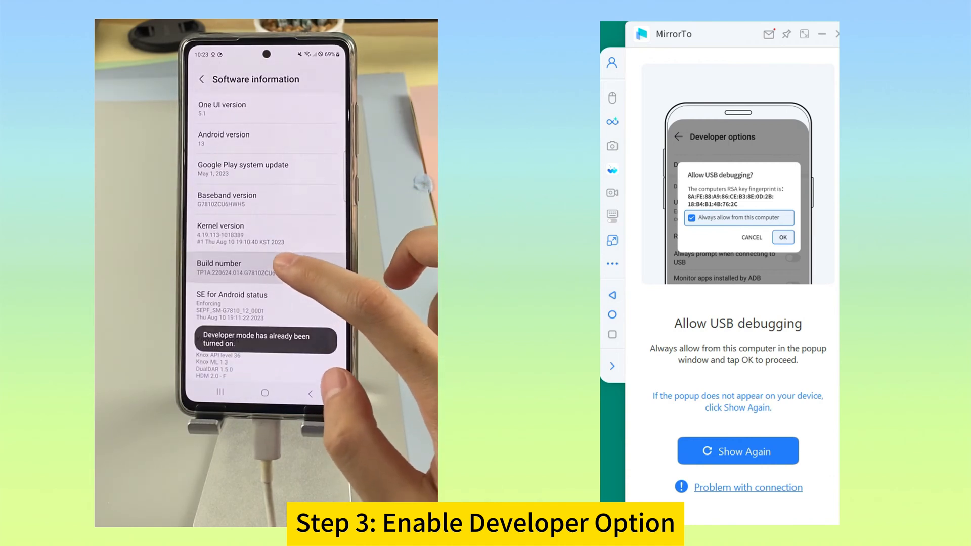
{"action": "left_click", "coordinate": [201, 74]}
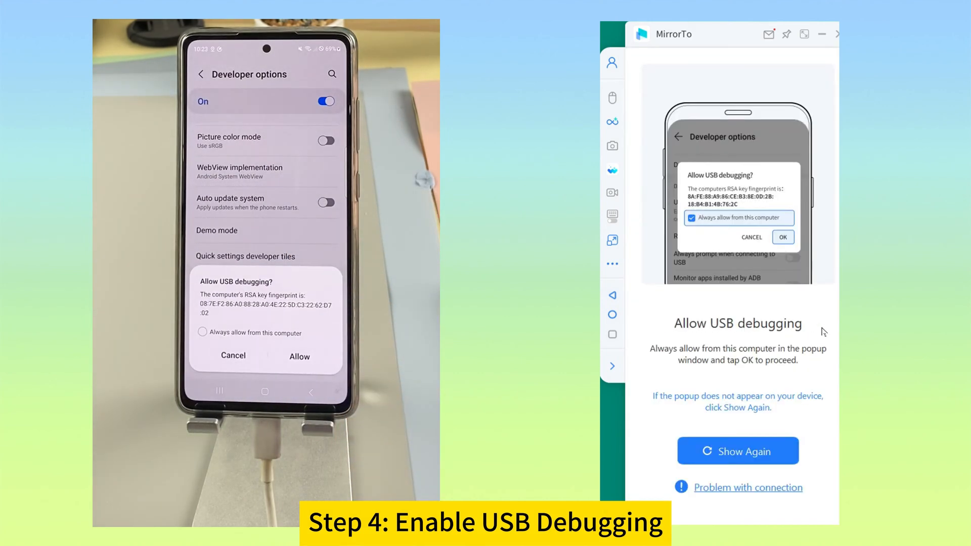
Confirm the step so the phone prompts 'Allow USB debugging?' from this computer
{"action": "left_click", "coordinate": [782, 237]}
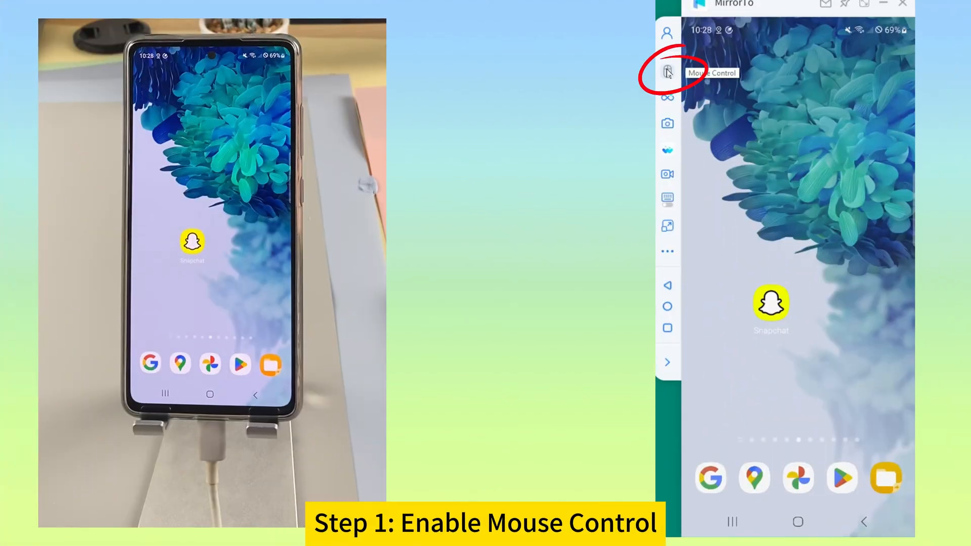
Turn on Mouse Control from the sidebar so the mirrored home screen responds to the PC mouse
{"action": "left_click", "coordinate": [668, 70]}
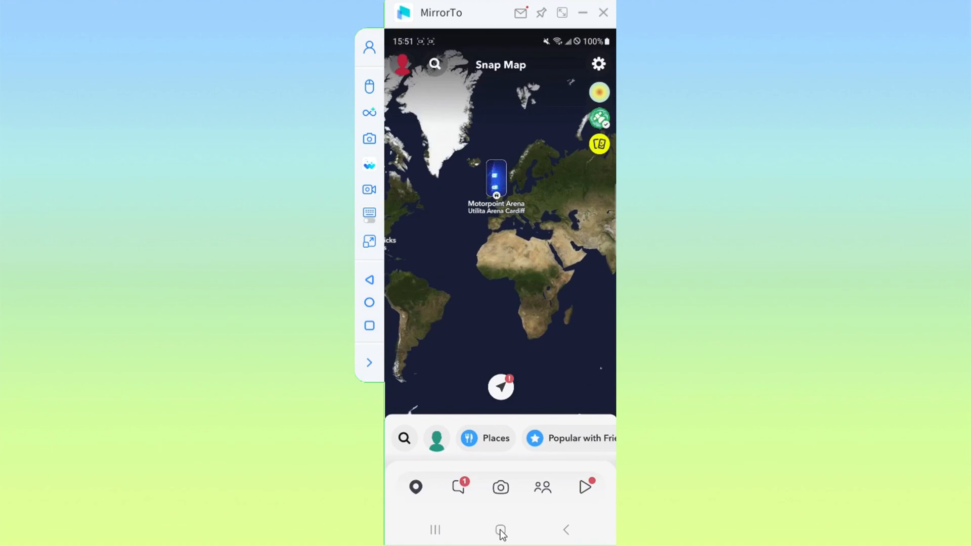
Return to the home screen from Snapchat's map and open YouTube's 'You' account page
{"action": "left_click", "coordinate": [501, 529]}
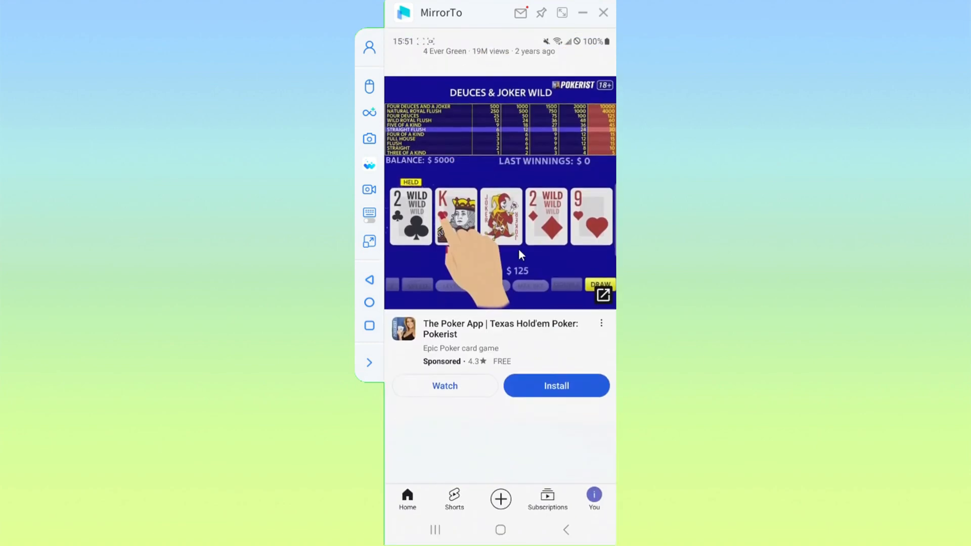
{"action": "left_click", "coordinate": [593, 498]}
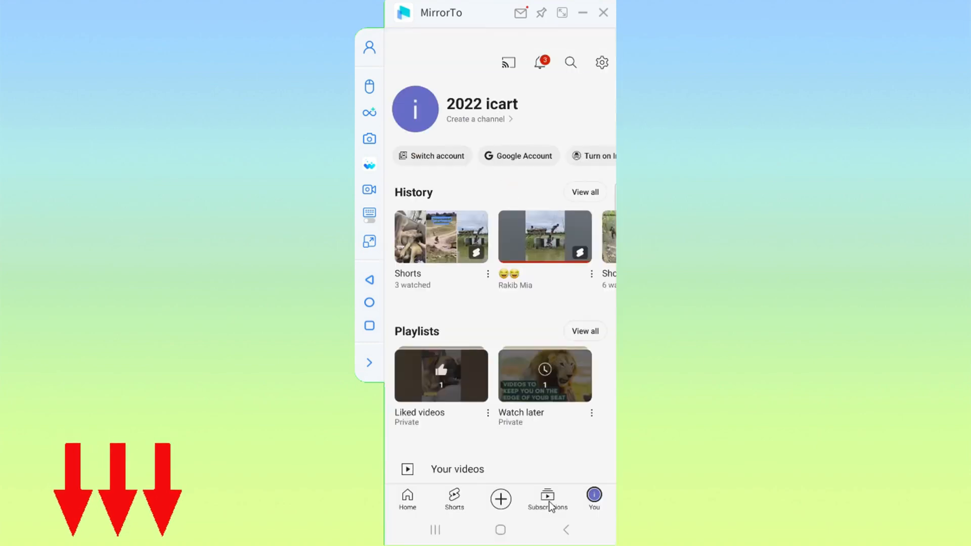